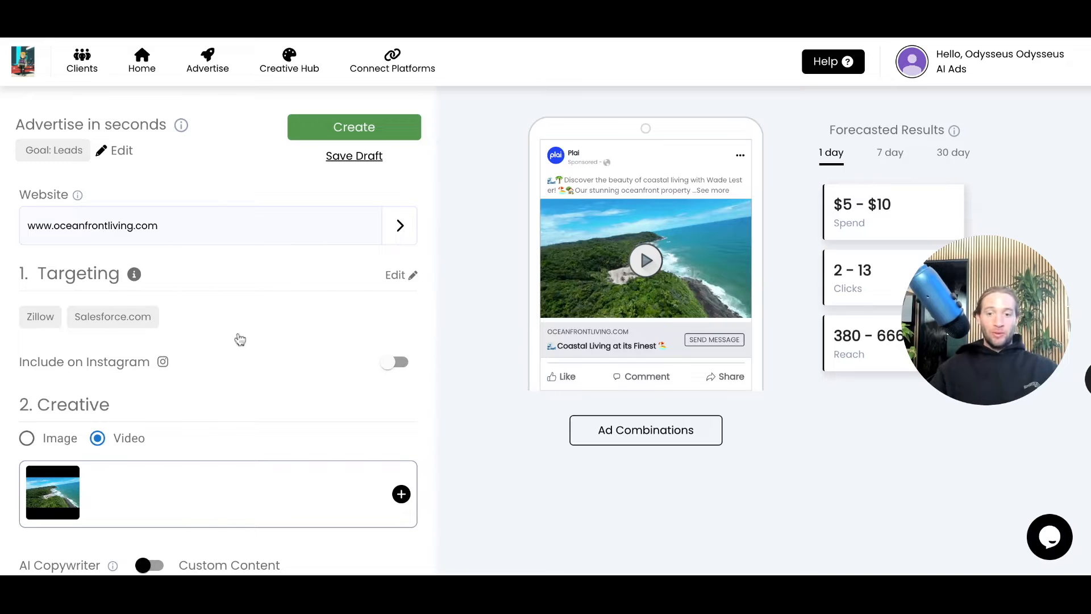
mouse_move(504, 235)
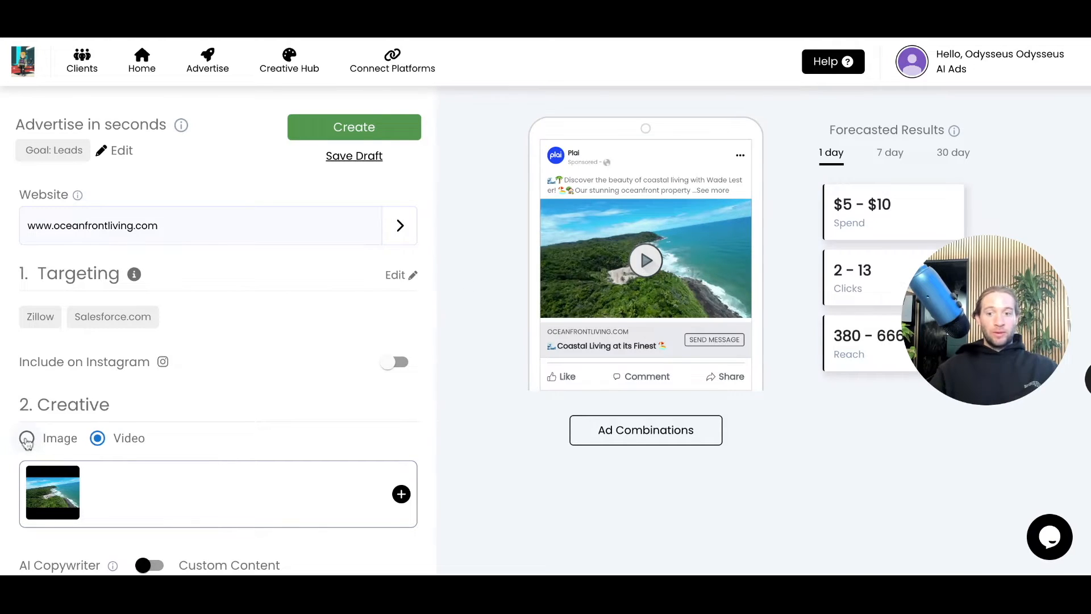
Switch the creative type to Image and open the Suggested Media gallery
left_click(26, 437)
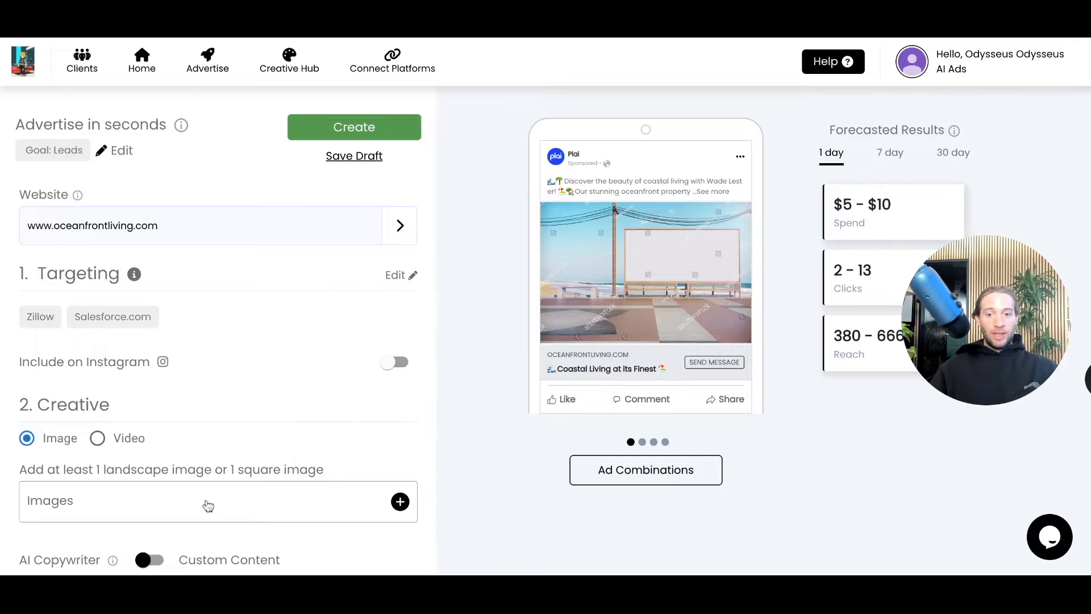
left_click(399, 502)
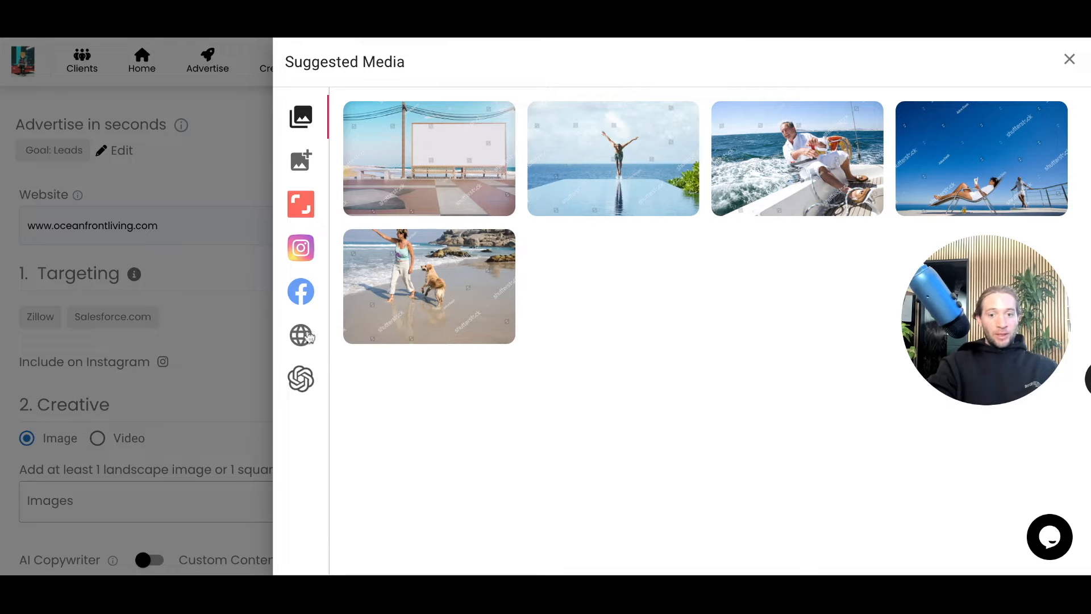
Open OpenAI's Generate images by AI panel from the media sidebar
left_click(300, 379)
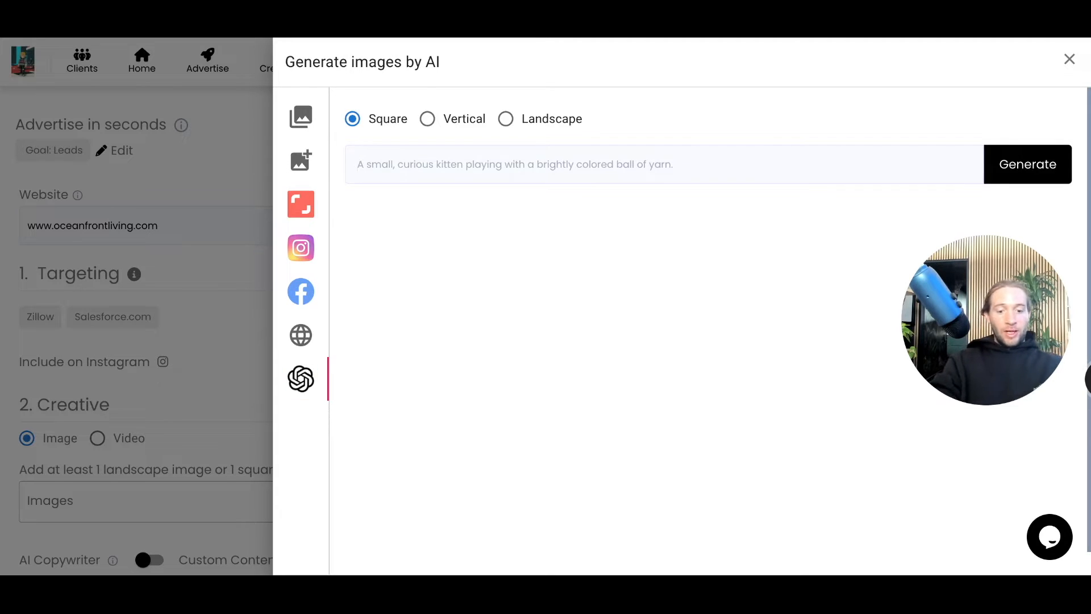
Generate images for 'beach front property a for sale sign' and add one to Selected Images
type("beach front")
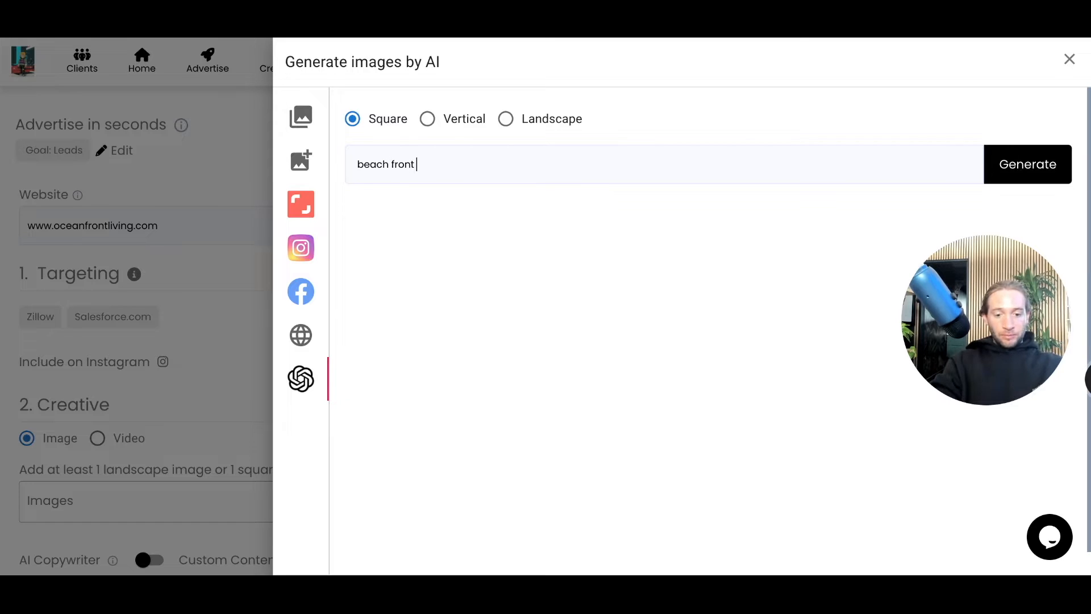
type("property with")
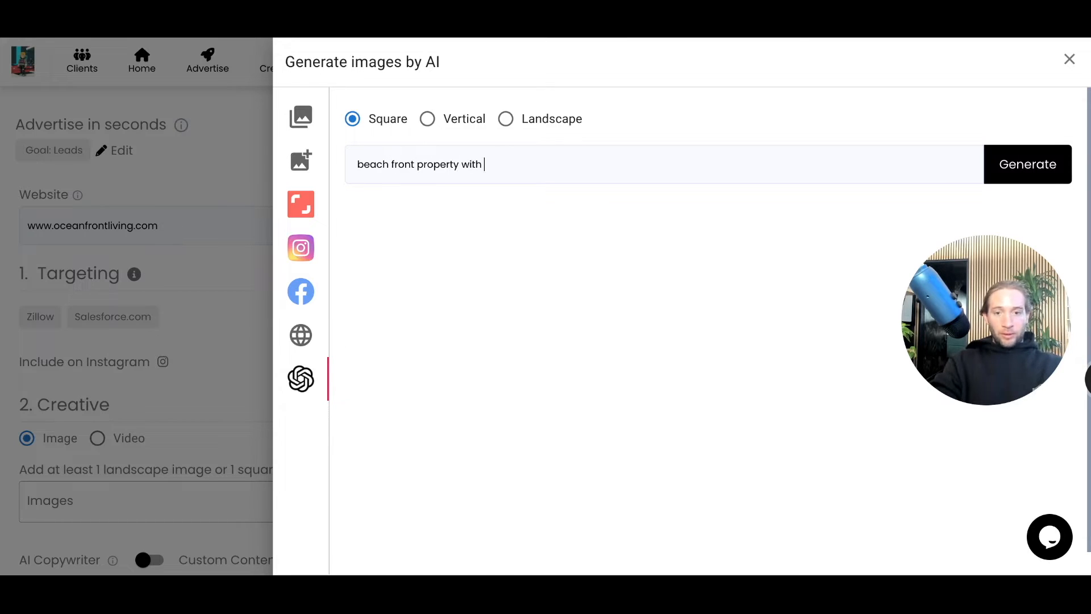
type("a for sale")
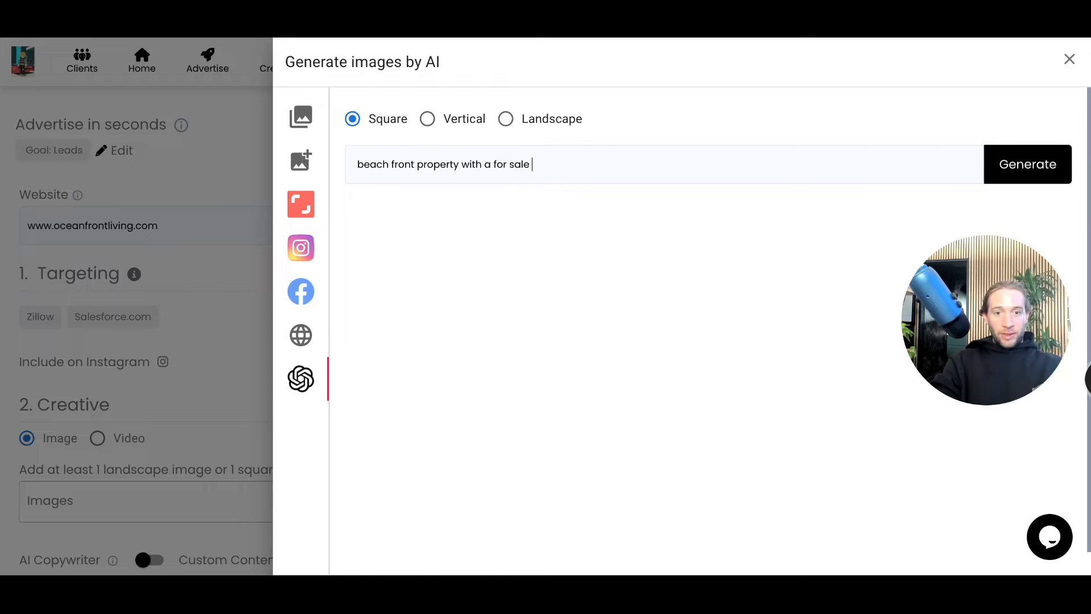
type("sign in front of i")
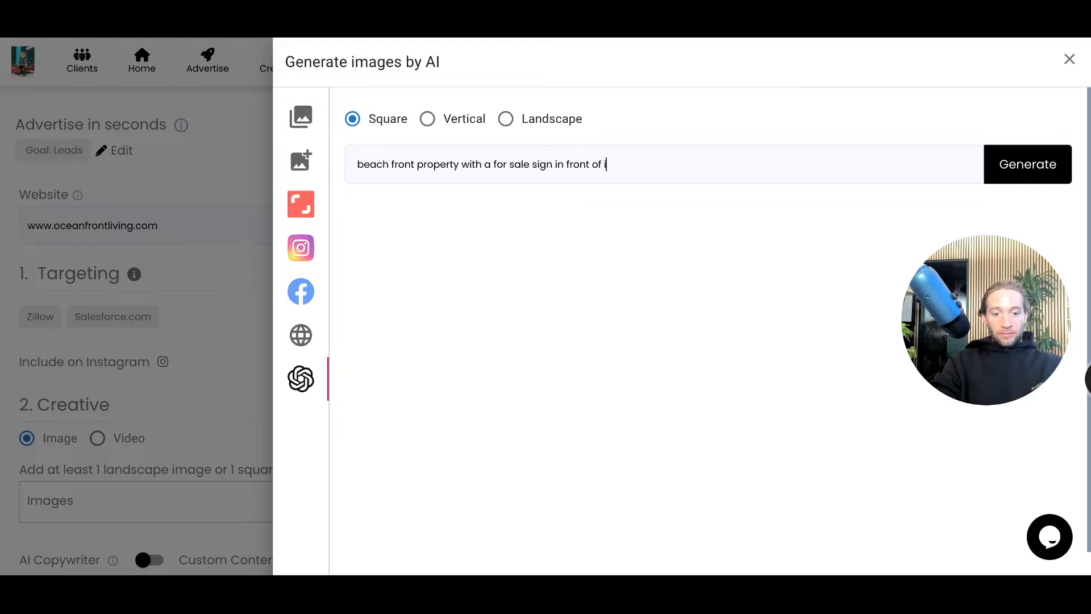
left_click(1027, 164)
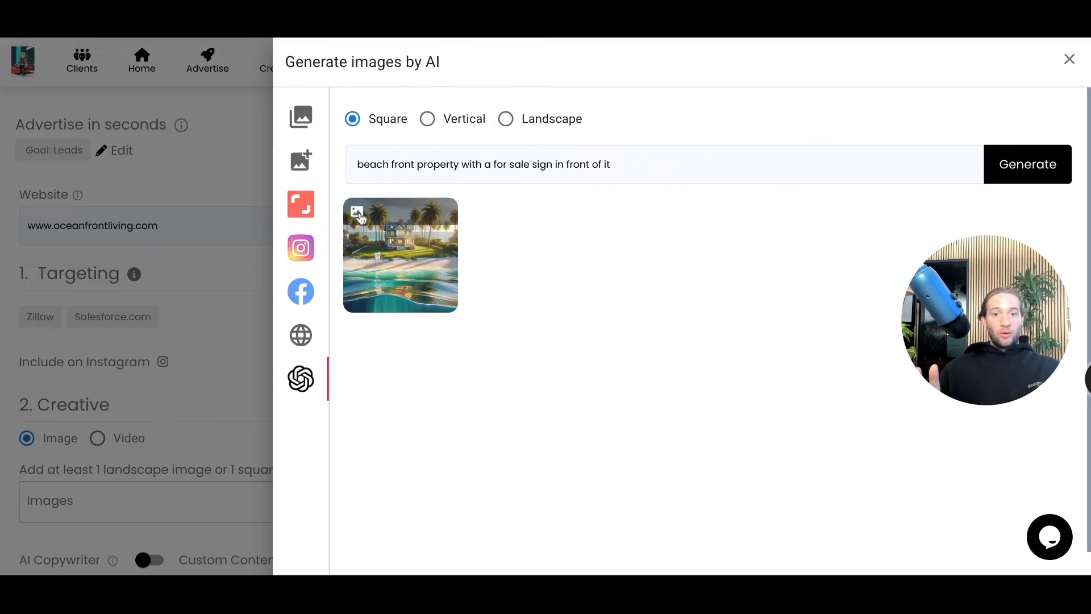
left_click(400, 255)
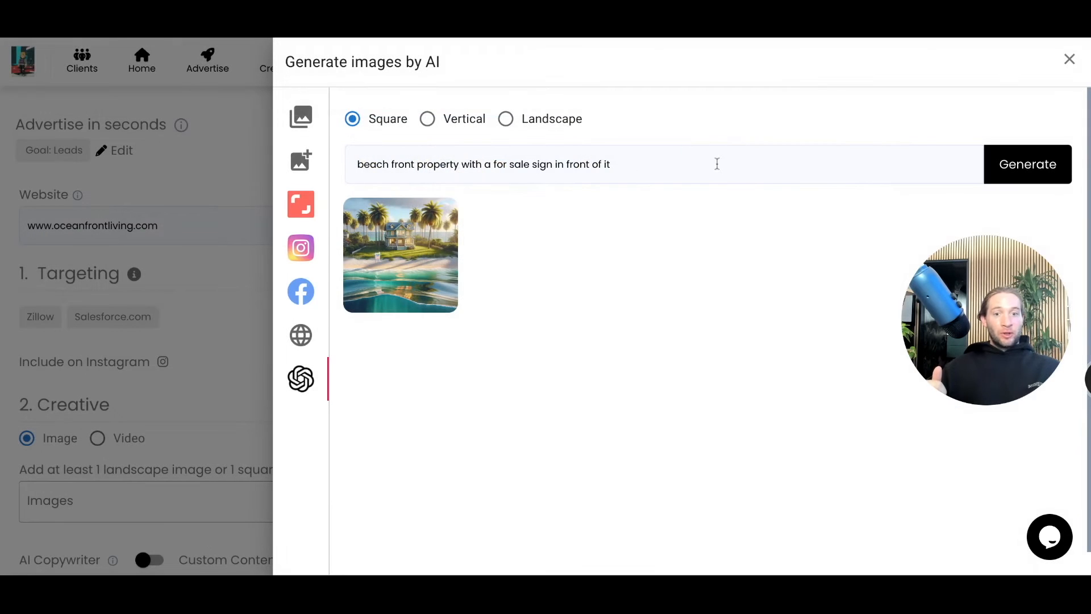
left_click(400, 255)
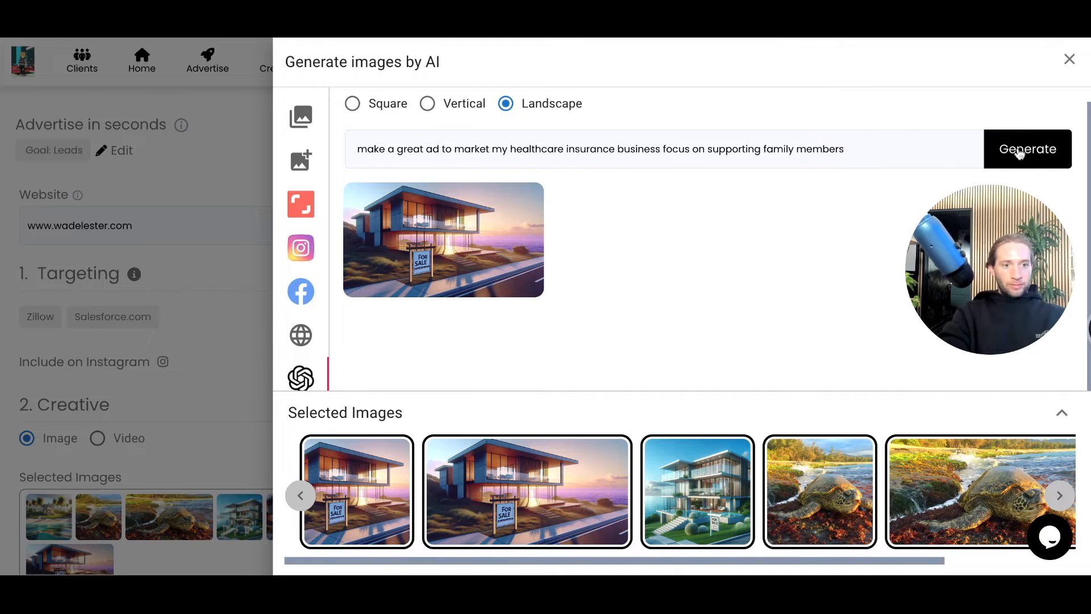
Generate the family healthcare image and save it with 1.91:1 and 1:1 crops
left_click(1027, 149)
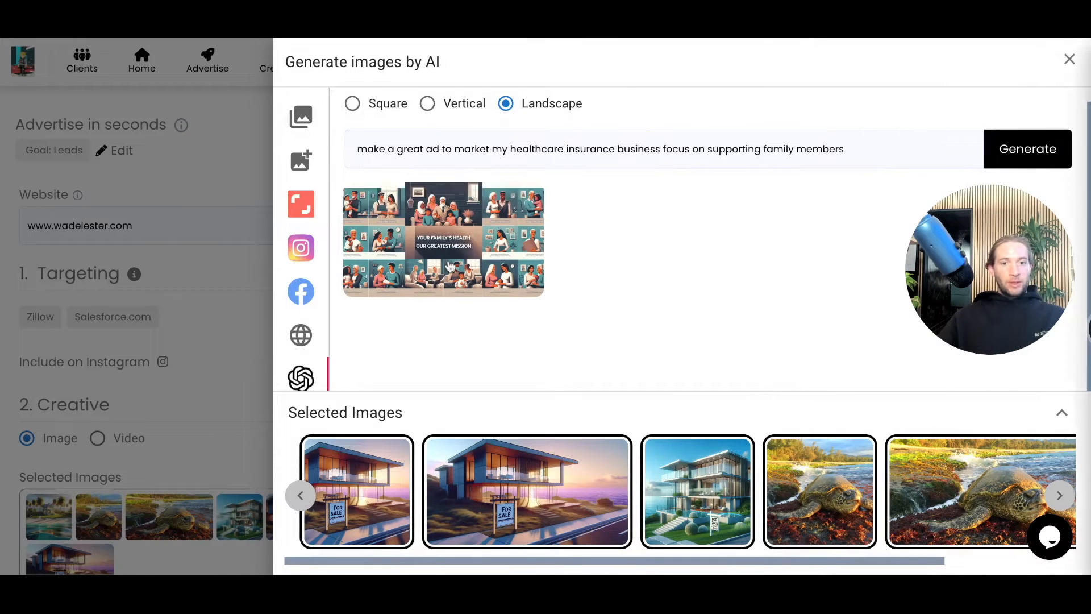
left_click(443, 239)
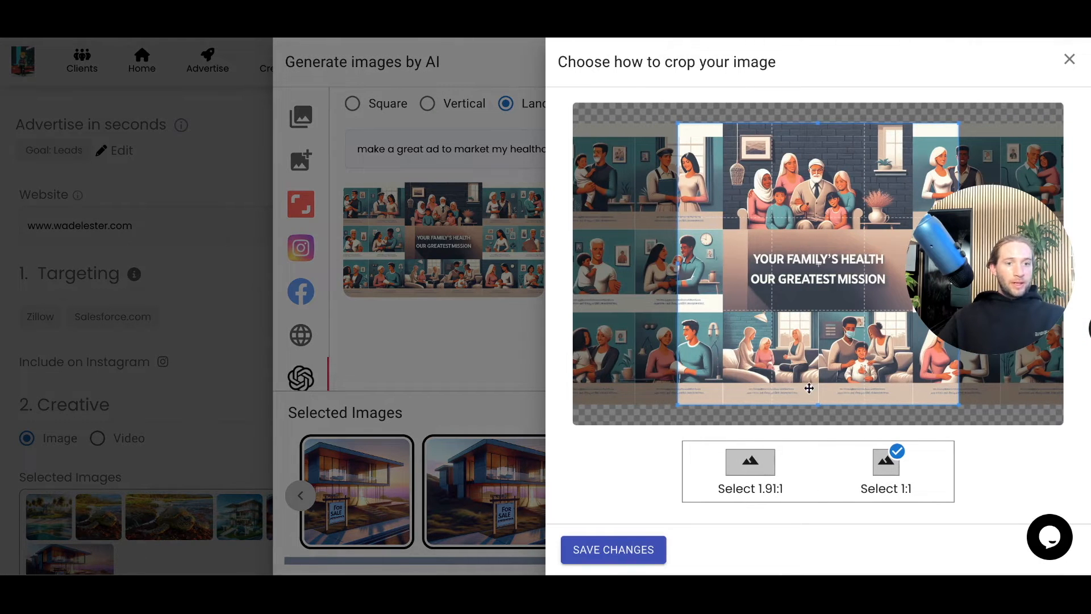
left_click(749, 472)
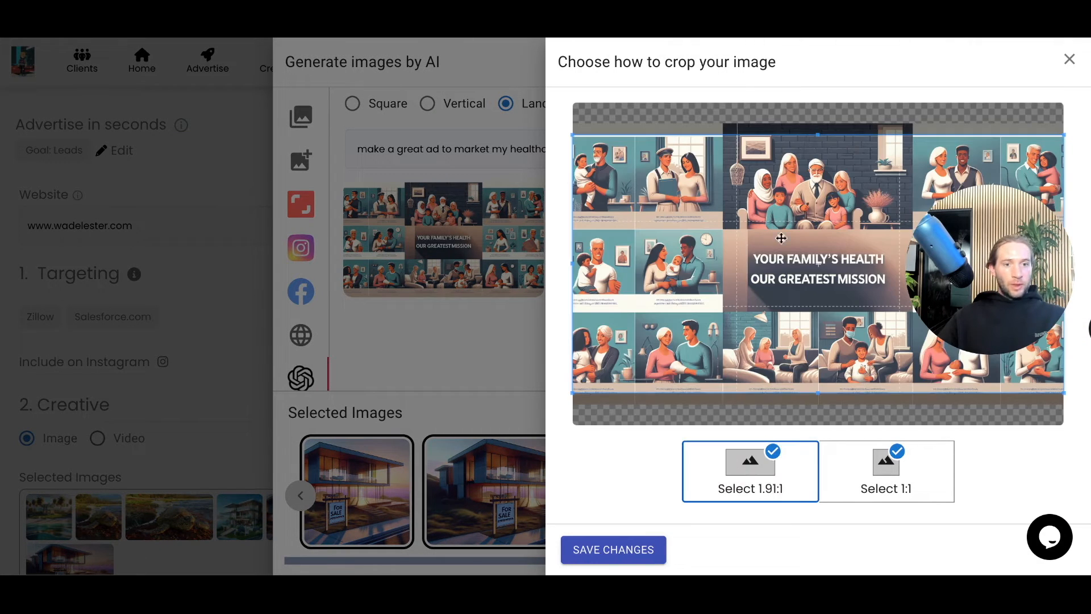
mouse_move(409, 371)
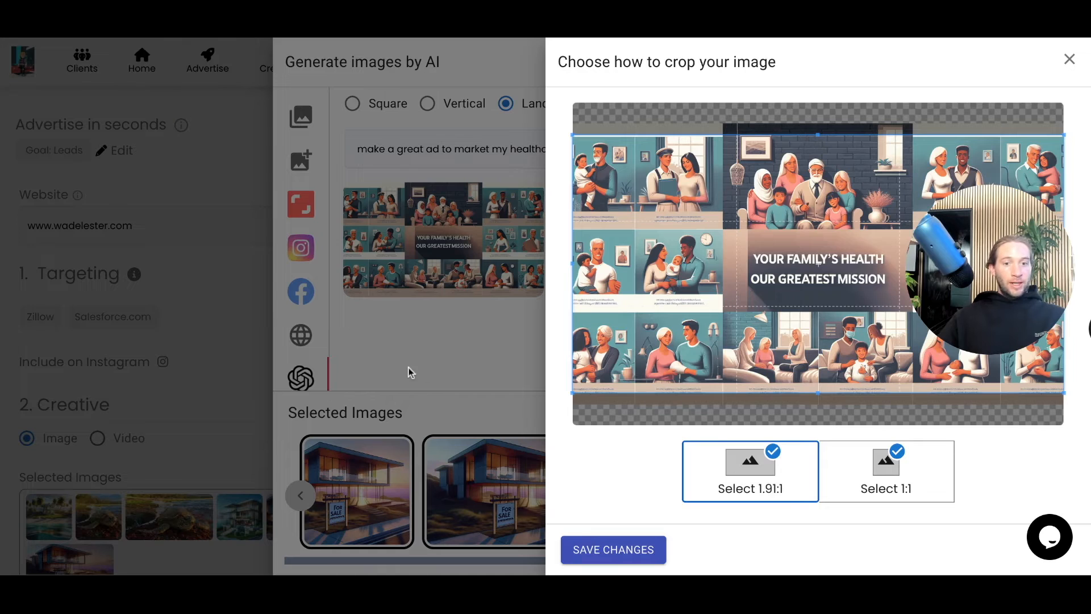
left_click(613, 550)
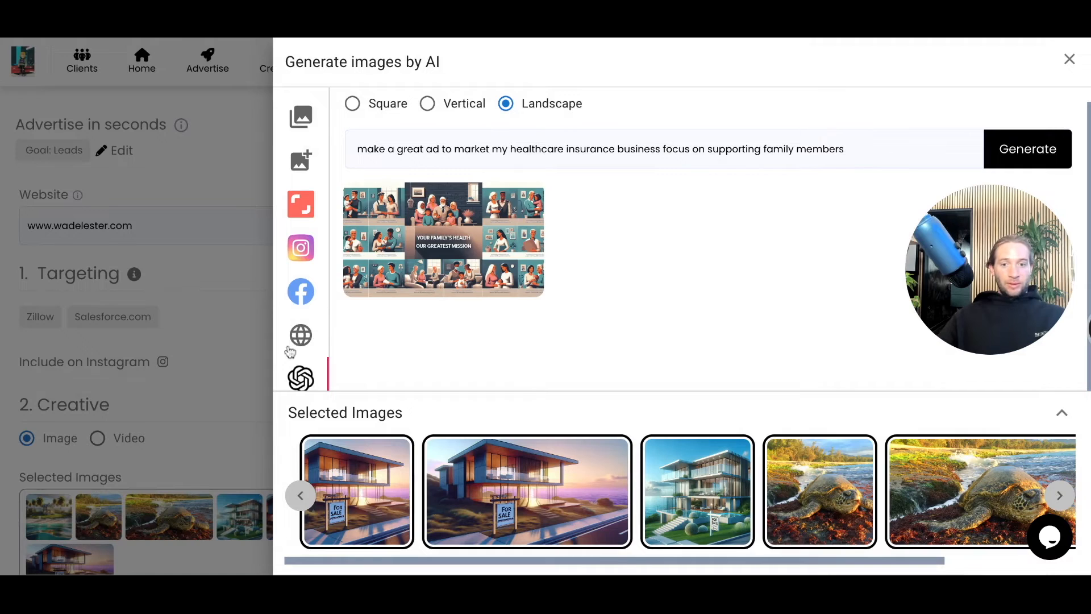
left_click(300, 335)
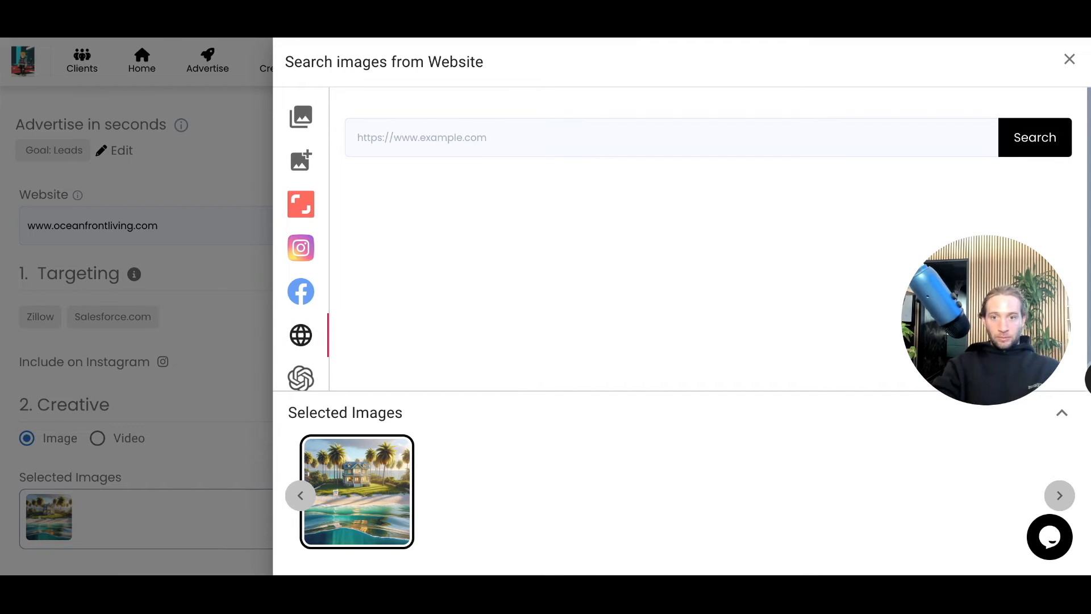
left_click(668, 137)
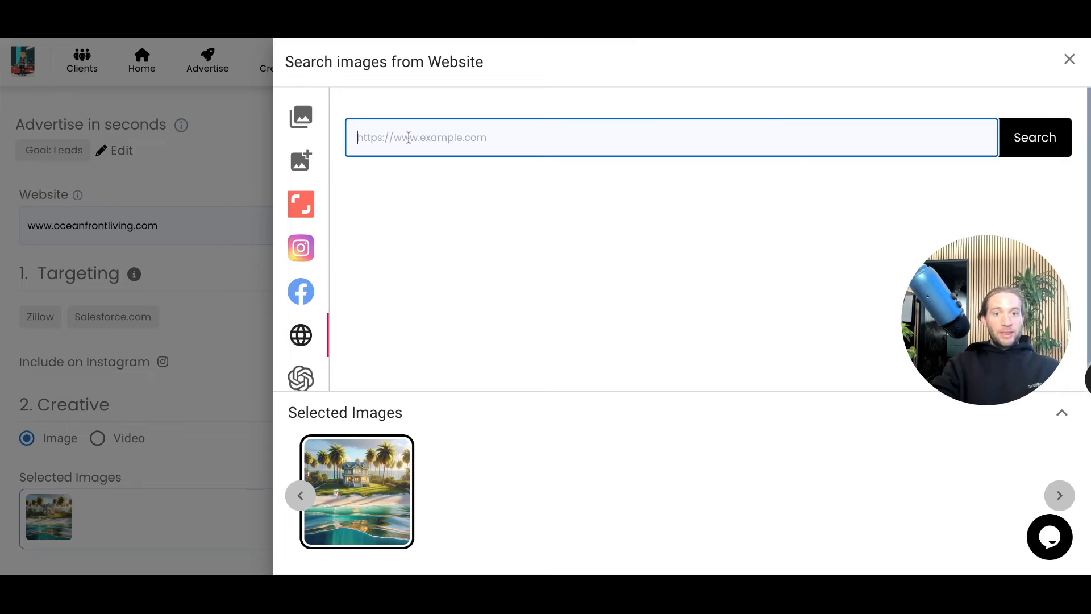
type("https://www.hawaiianbeachfront.com/beachfront-homes/")
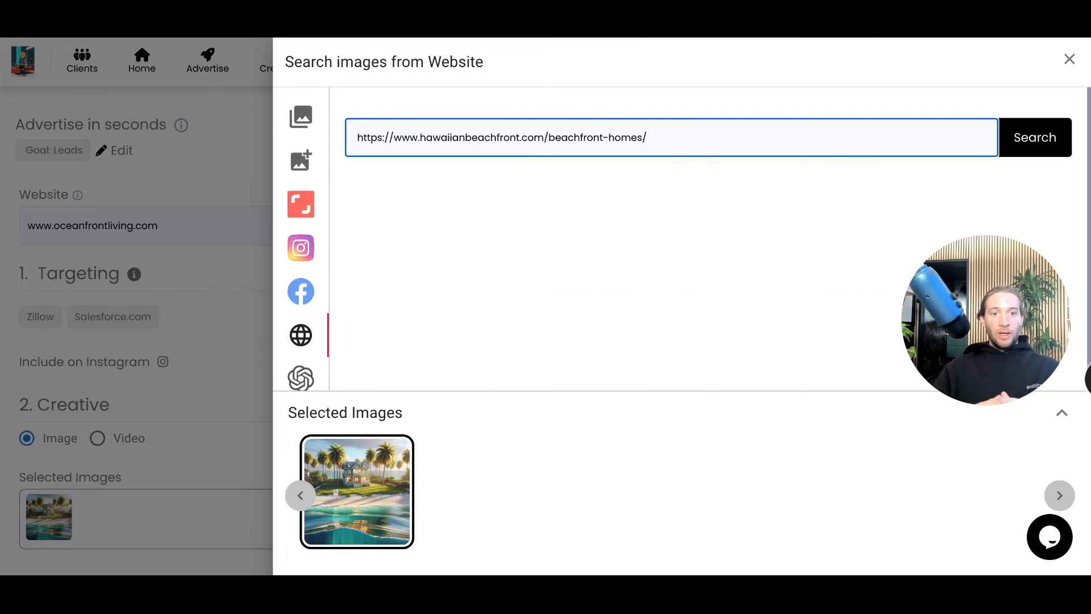
left_click(1035, 137)
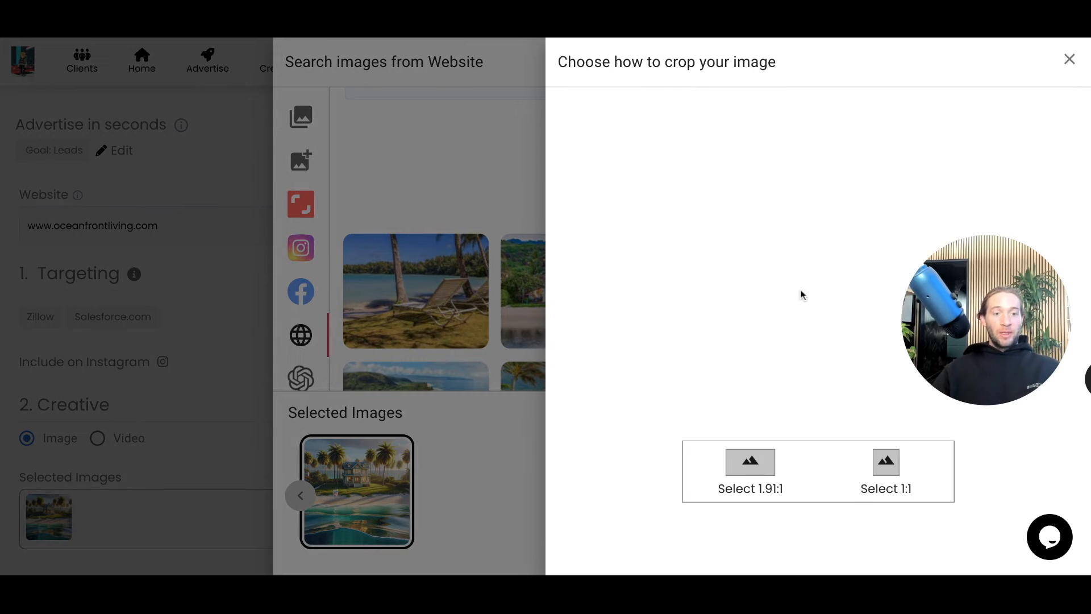
Save the sea turtle photo with both 1.91:1 and 1:1 crops checked
left_click(885, 472)
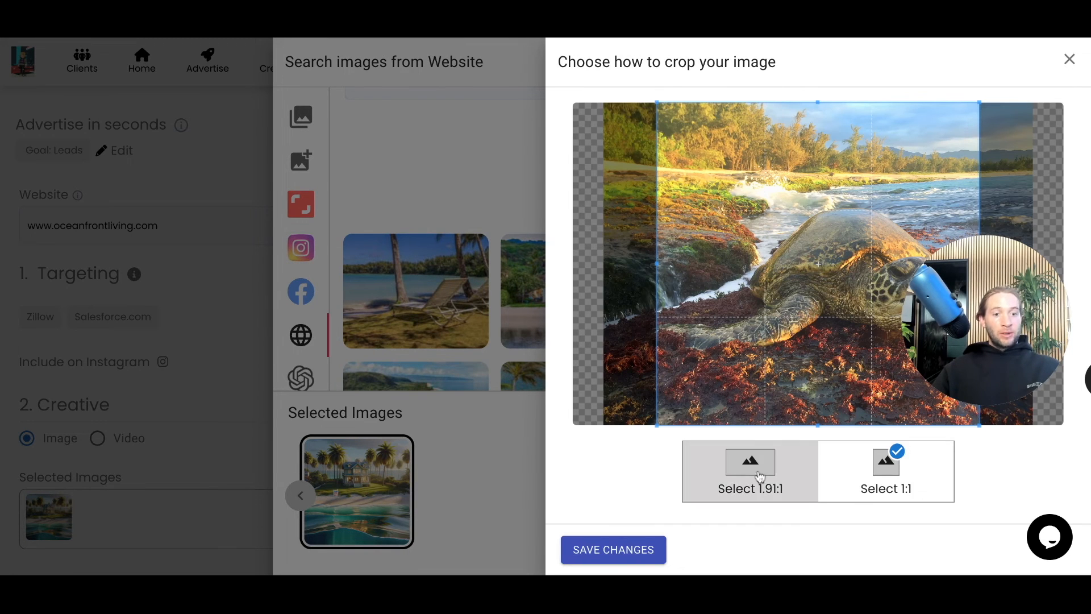
left_click(750, 472)
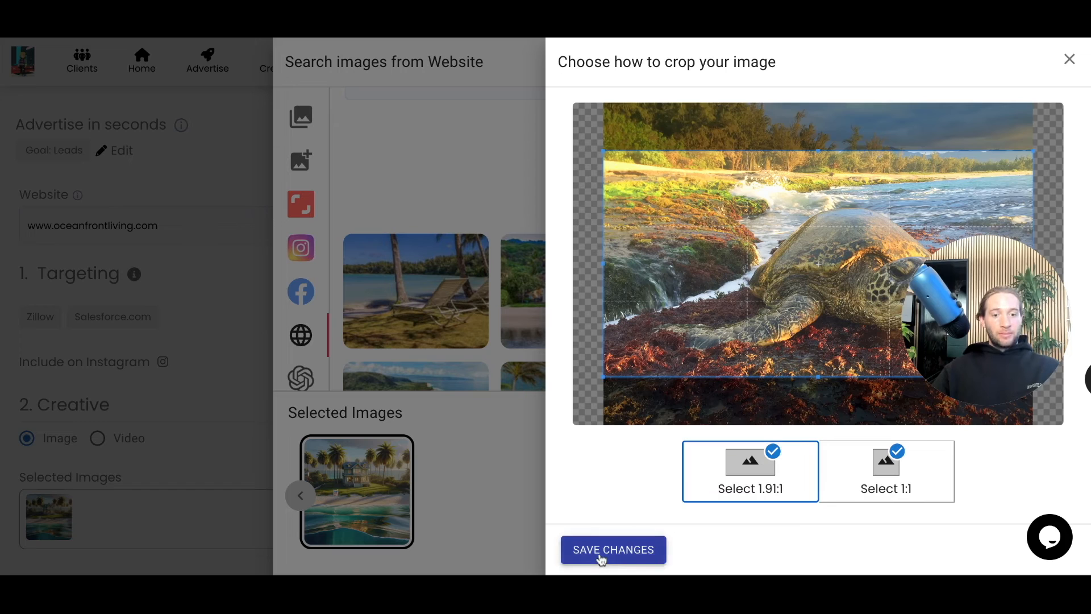
left_click(612, 550)
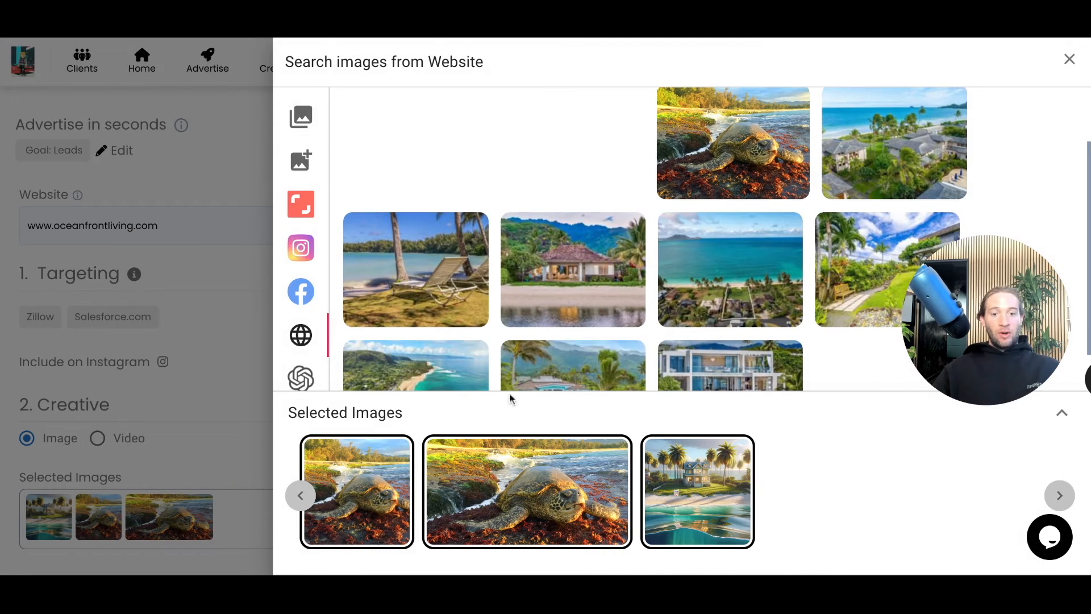
type("www")
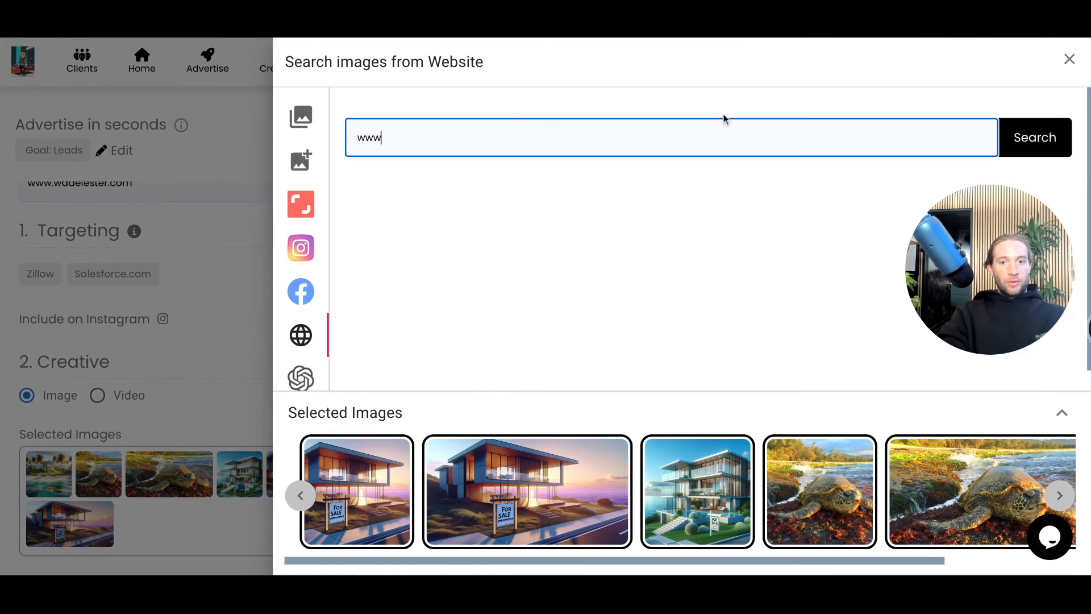
key("ctrl+a")
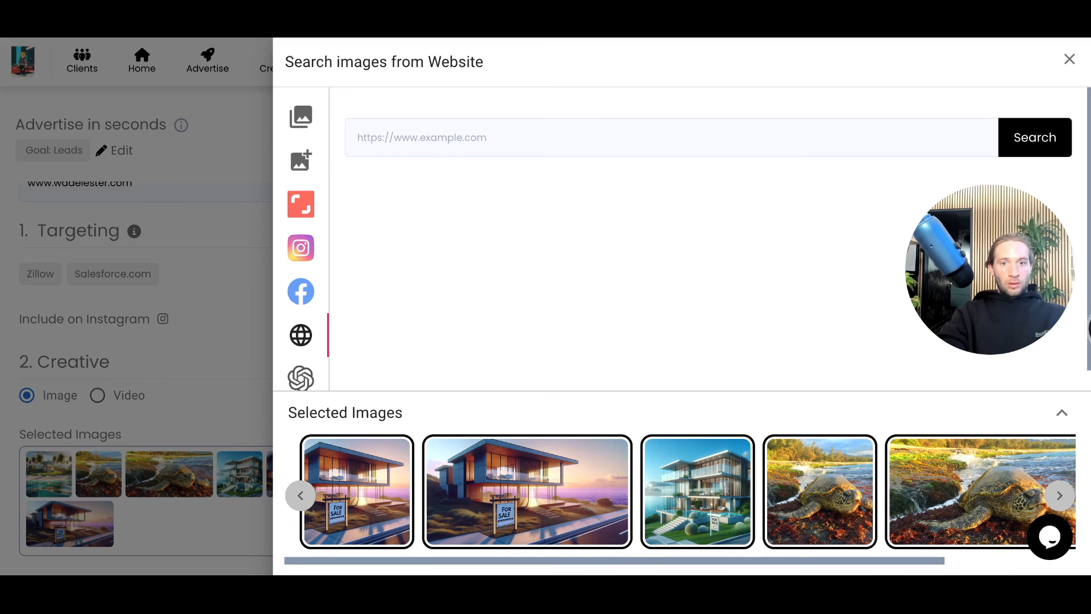
left_click(668, 136)
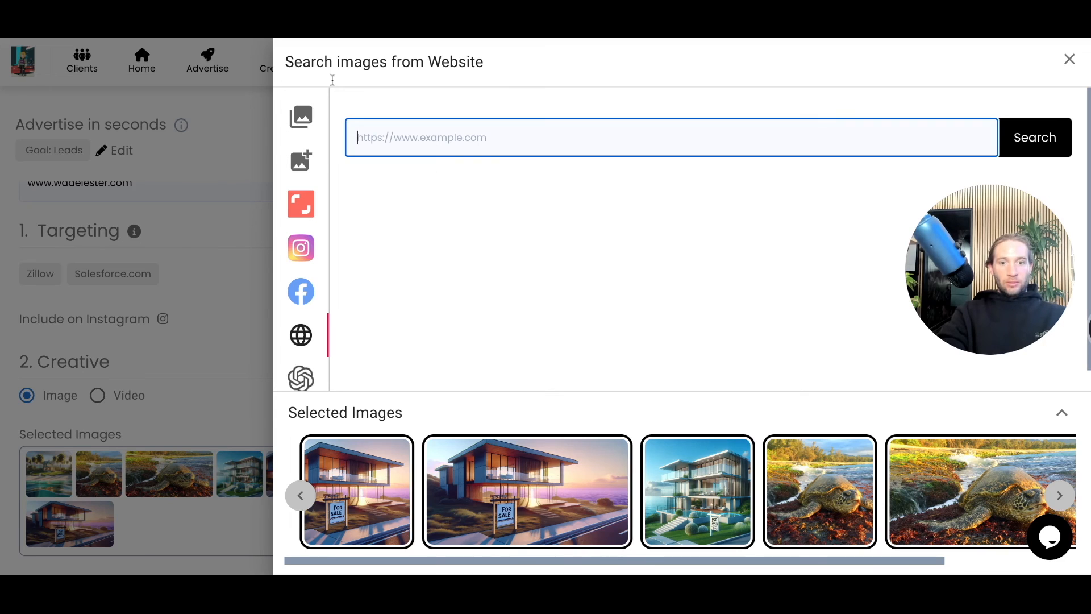
type("https://www.plai.io/")
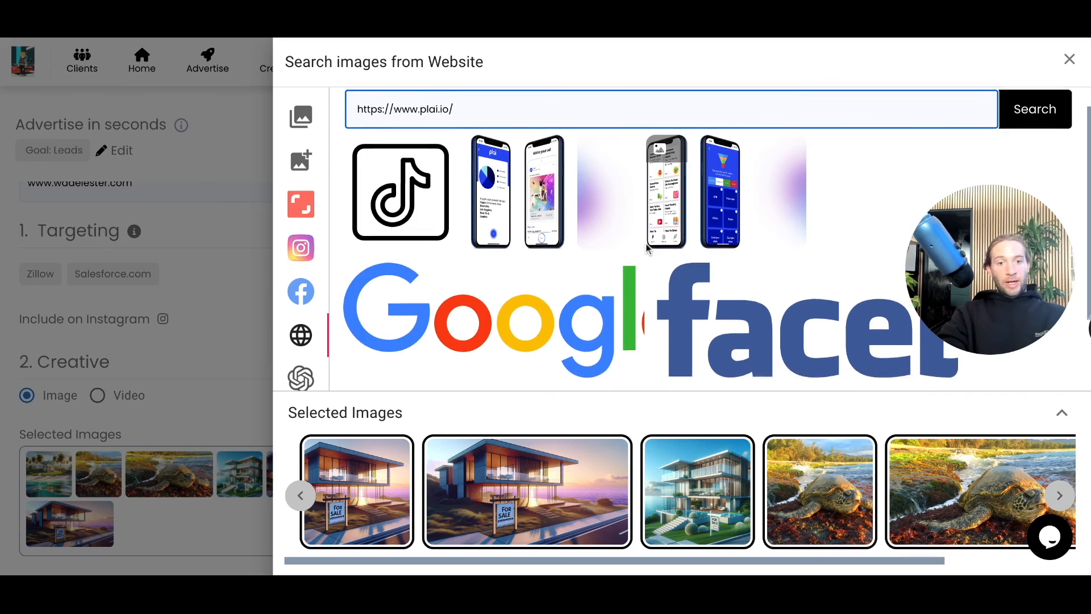
left_click(1070, 59)
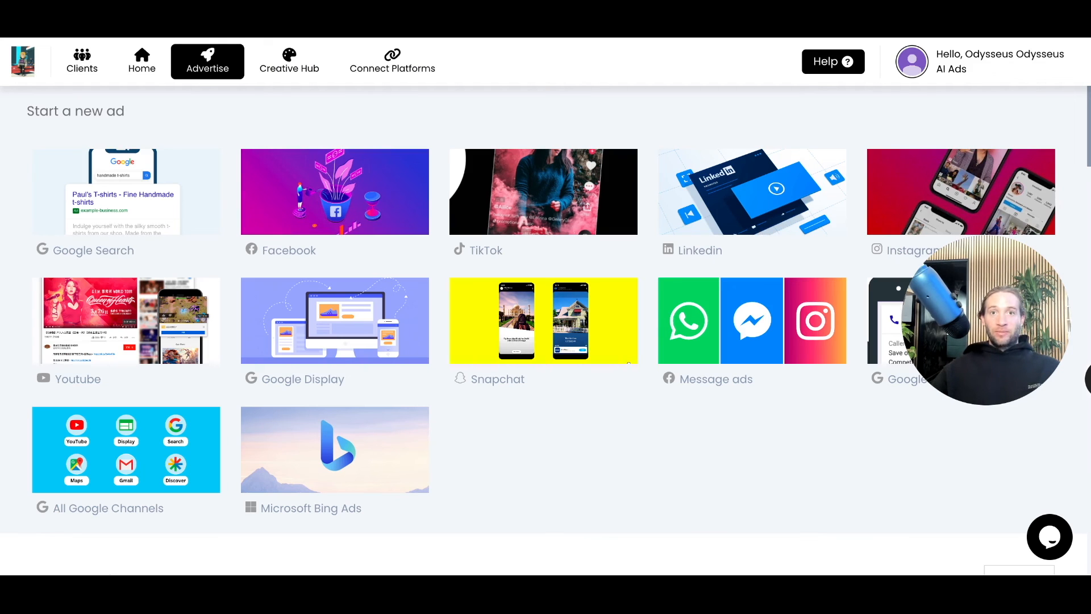